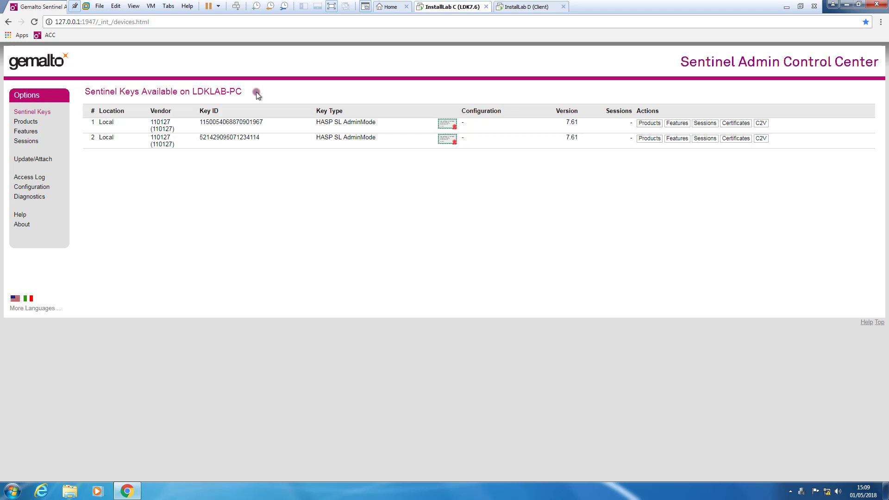
mouse_move(614, 156)
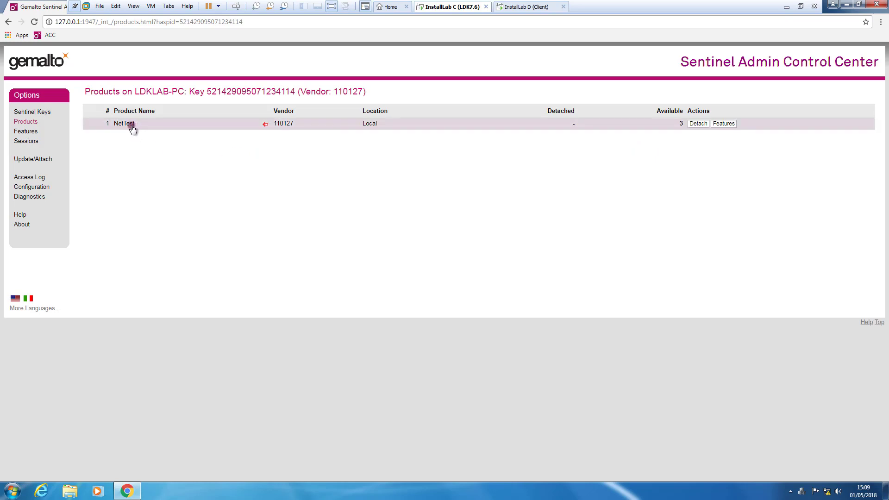
mouse_move(265, 125)
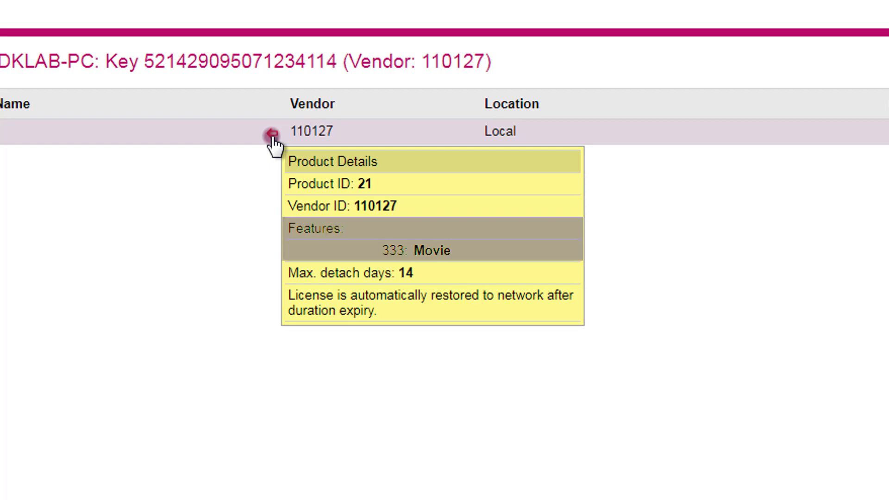
mouse_move(286, 142)
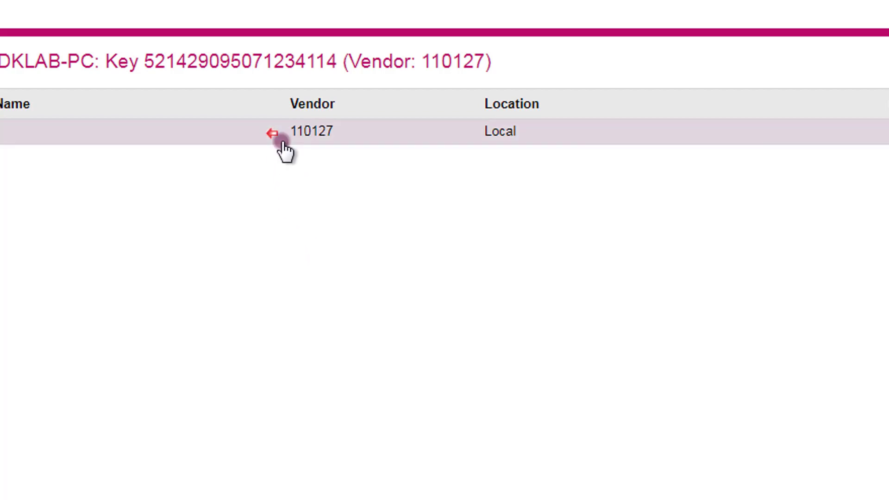
mouse_move(273, 133)
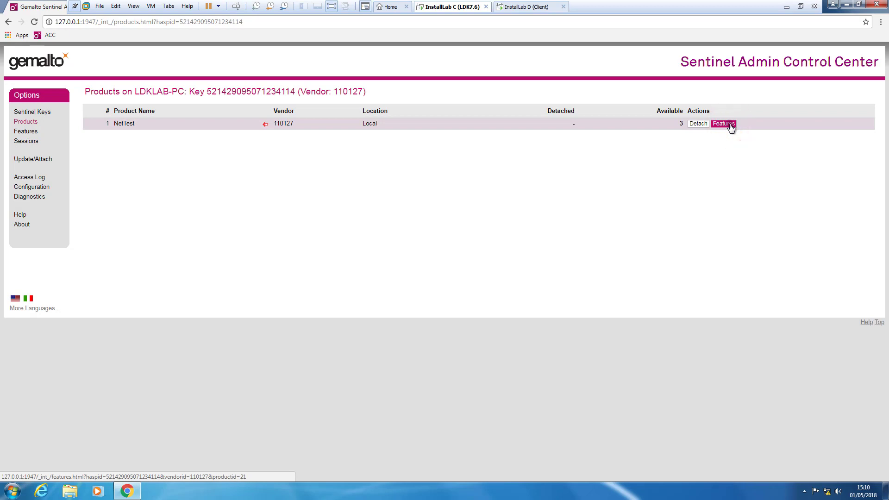
- Show NetTest's features, including the detachable Movie feature limited to 3
click(723, 124)
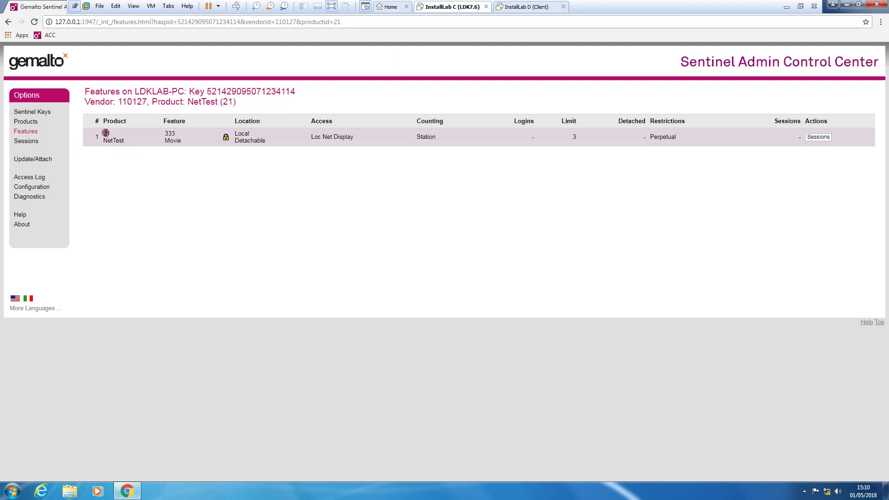
mouse_move(179, 141)
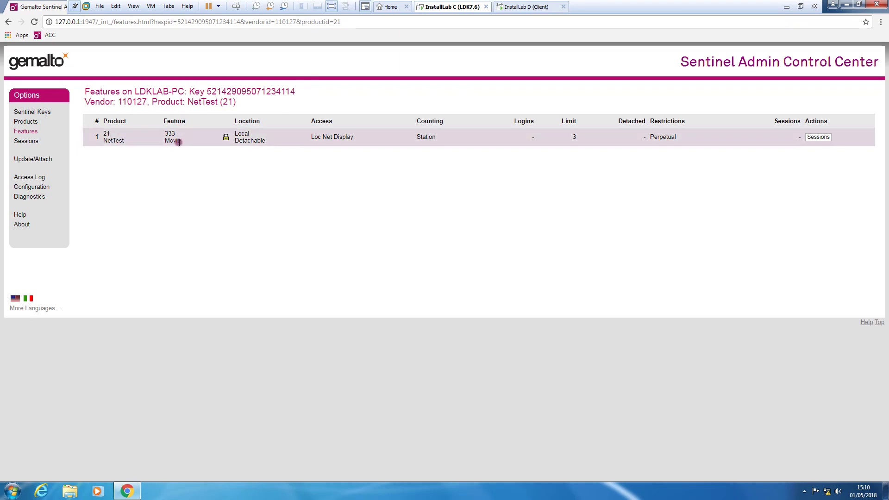
mouse_move(252, 142)
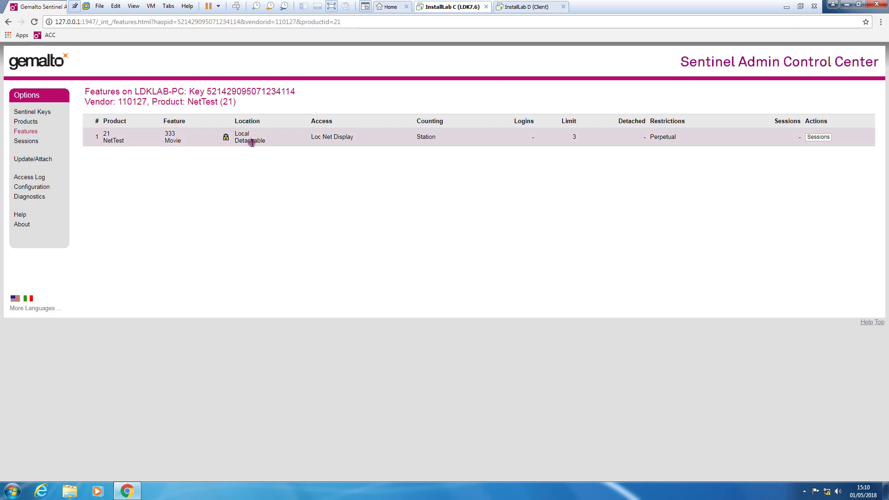
mouse_move(573, 141)
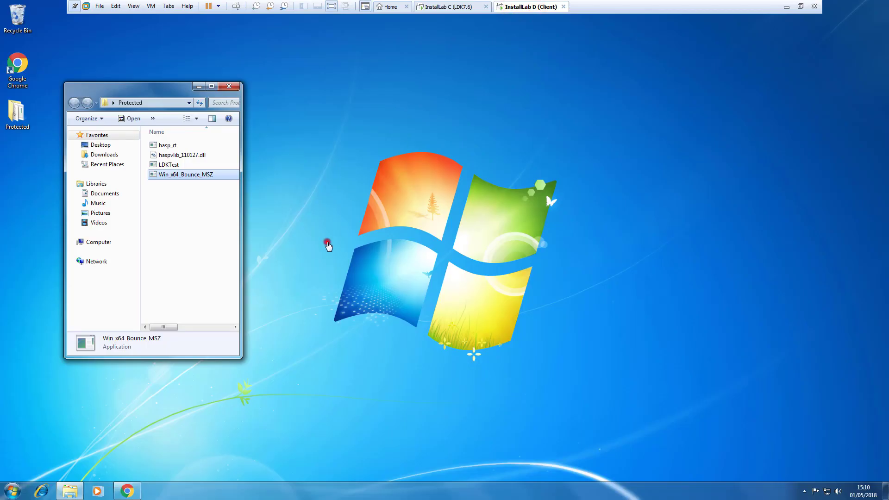
mouse_move(248, 245)
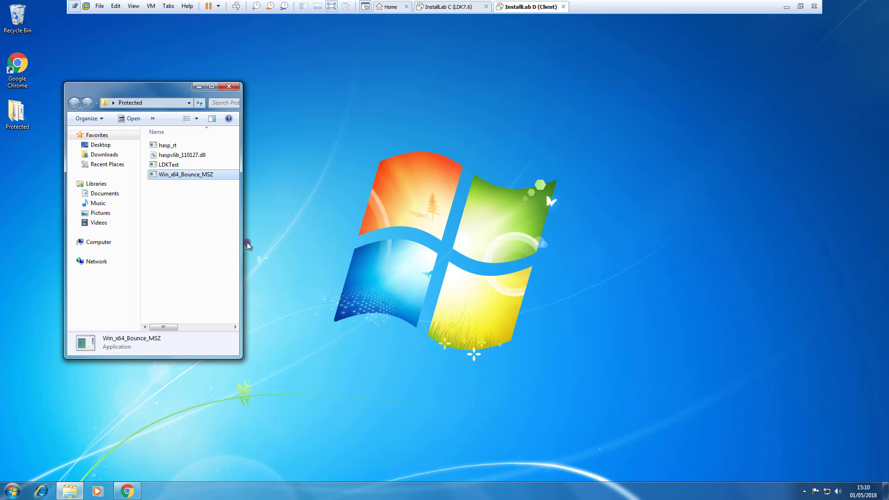
mouse_move(126, 489)
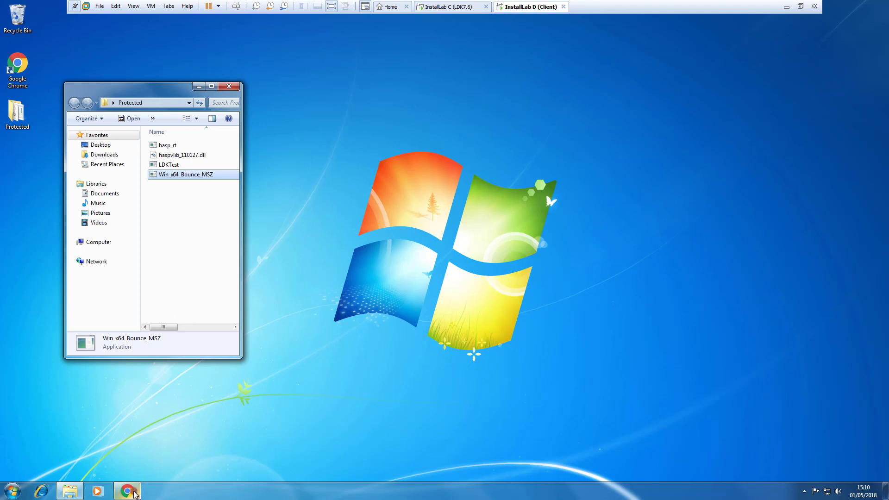
- Check on LDK-CLIENT that LDKLAB-PC's HASP SL AdminMode key is available
click(127, 489)
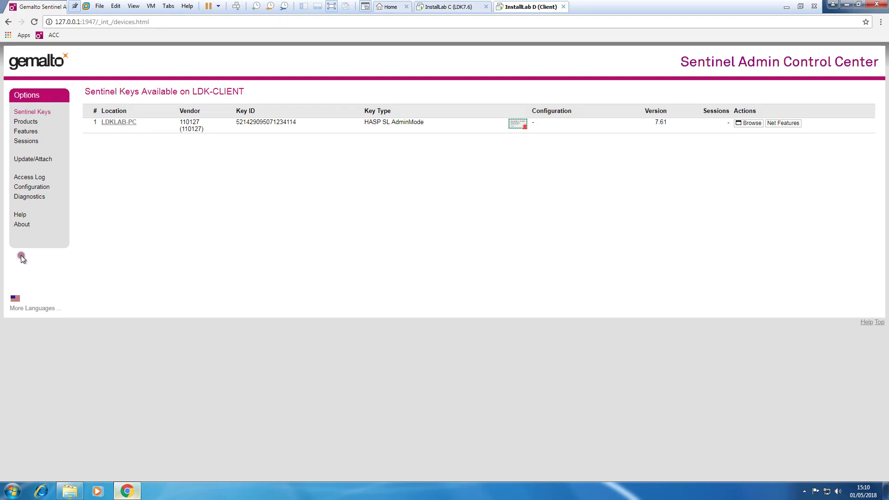
mouse_move(154, 169)
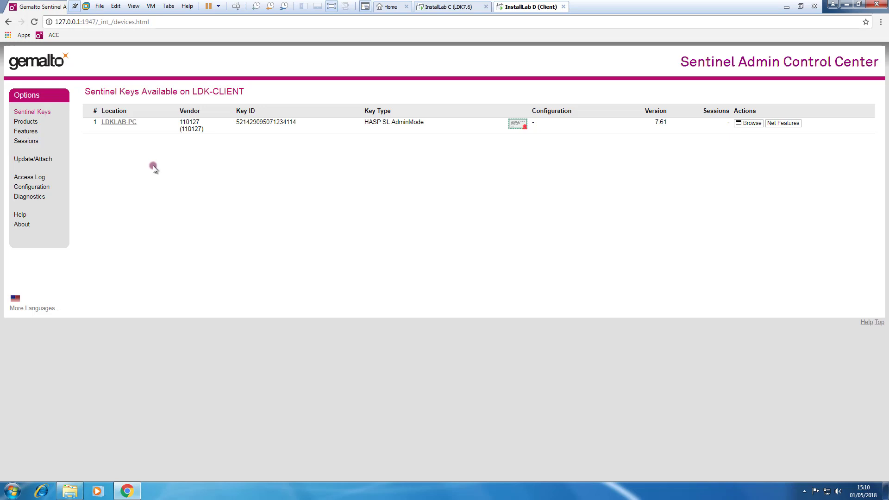
mouse_move(197, 94)
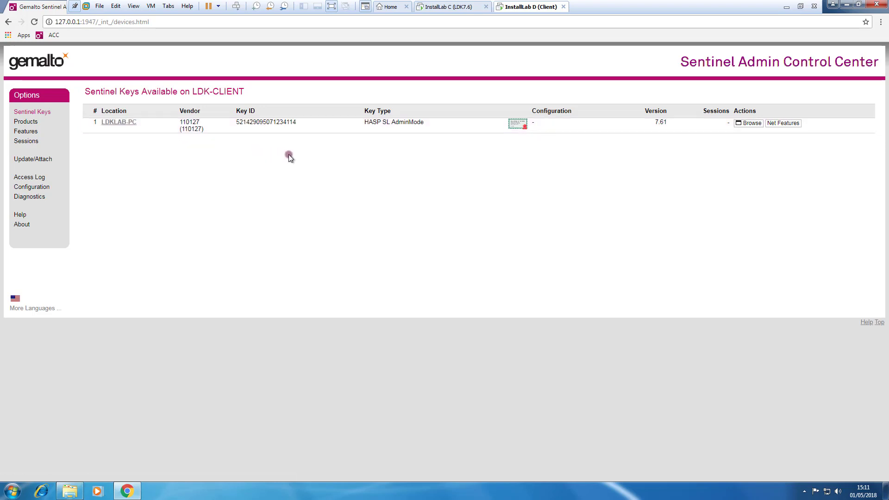
mouse_move(304, 161)
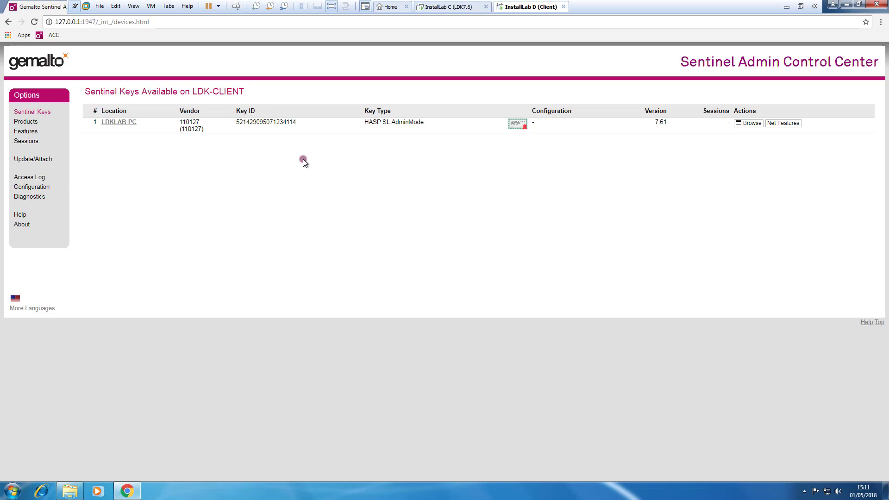
mouse_move(785, 44)
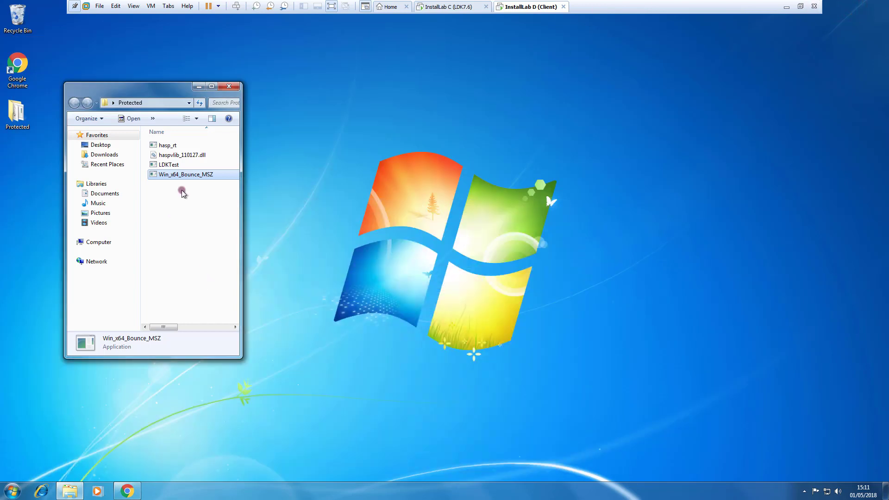
- Launch the protected Win_x64_Bounce_MSZ program from the Protected folder
double_click(184, 174)
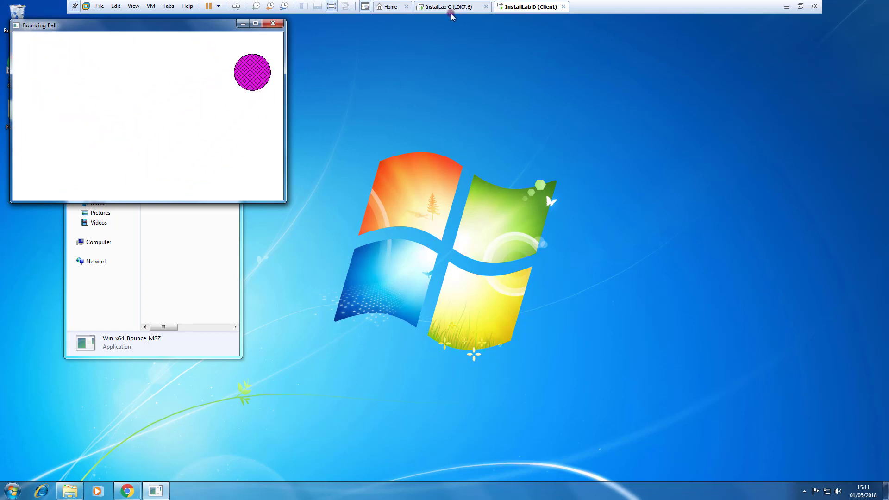
- On LDKLAB-PC, view LDK-CLIENT's active session on NetTest's Movie feature, then return to Sentinel Keys
click(448, 6)
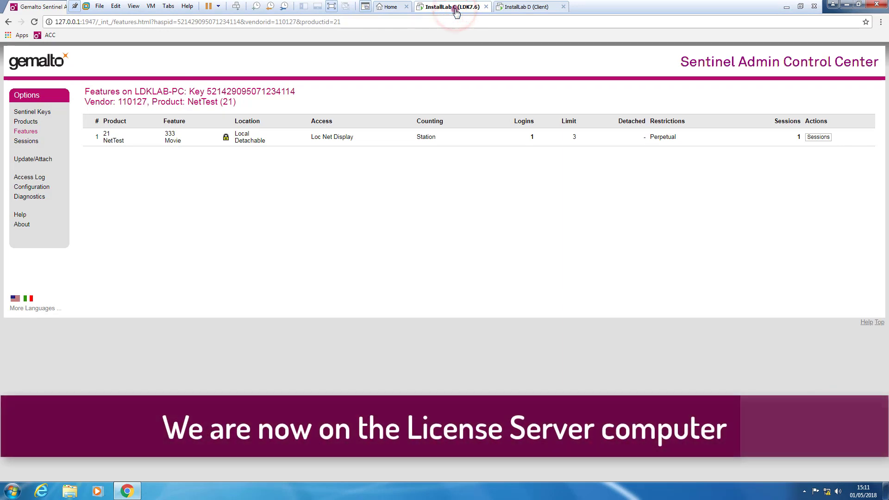
click(25, 121)
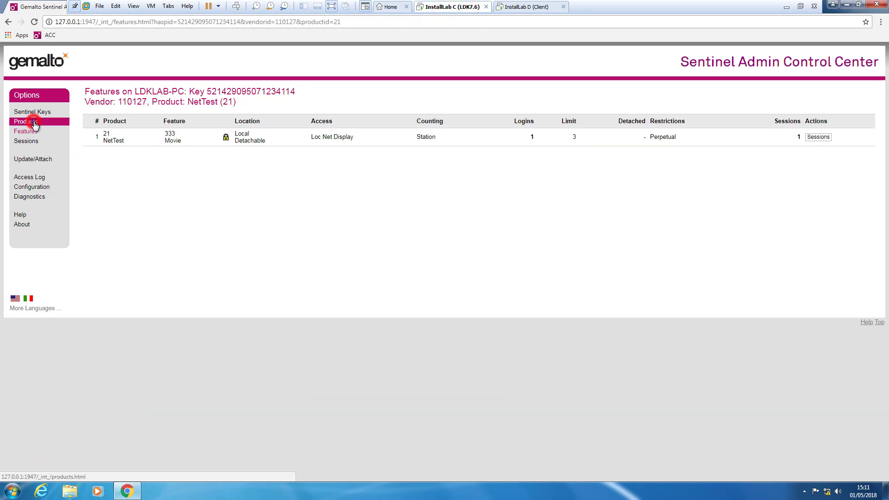
click(26, 122)
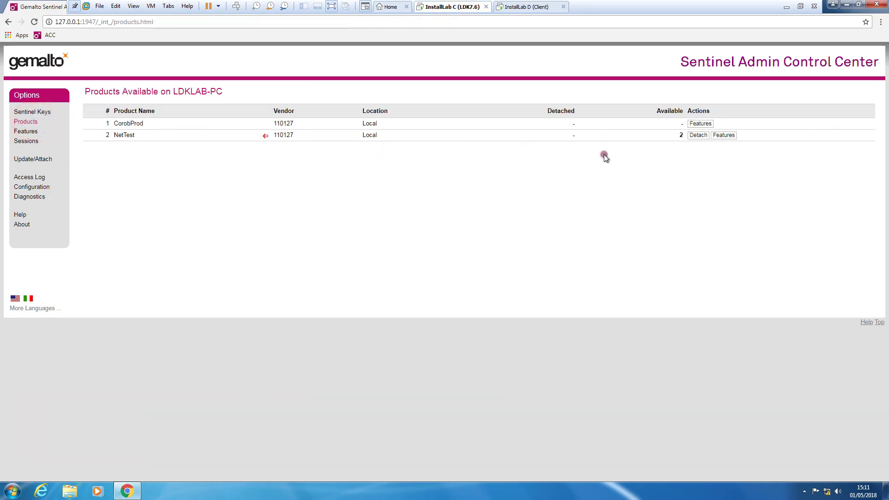
mouse_move(678, 136)
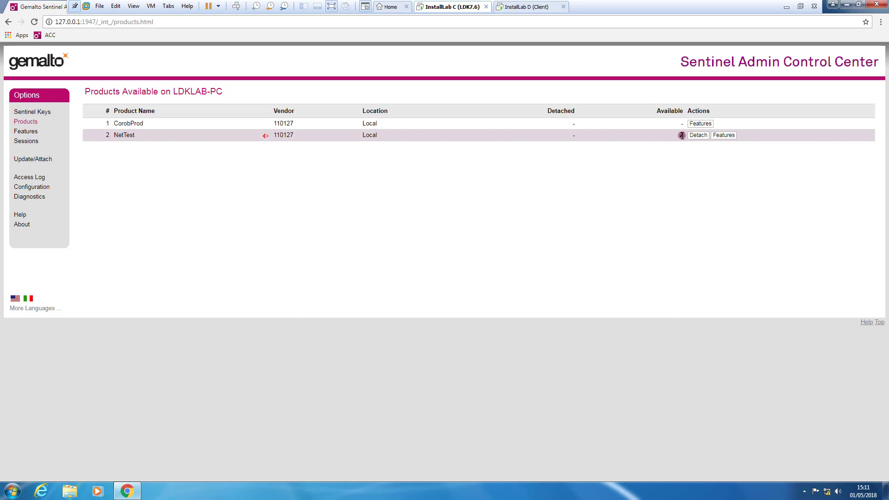
mouse_move(723, 135)
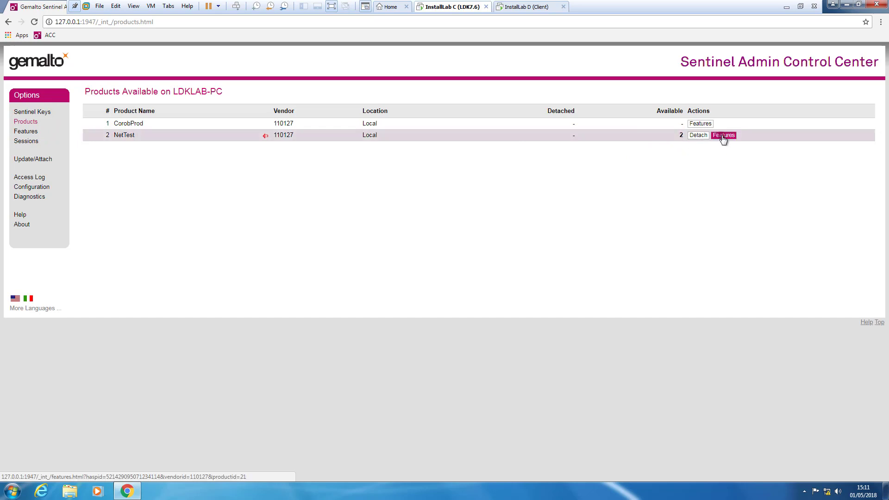
click(723, 135)
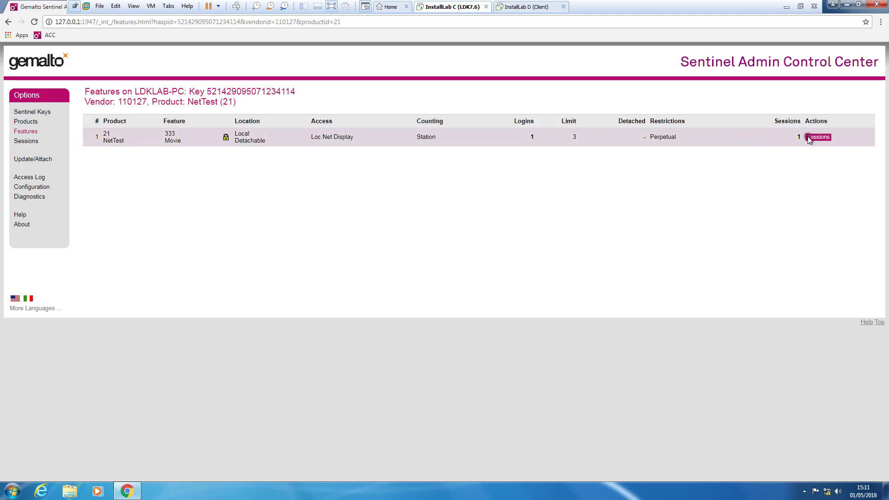
click(818, 137)
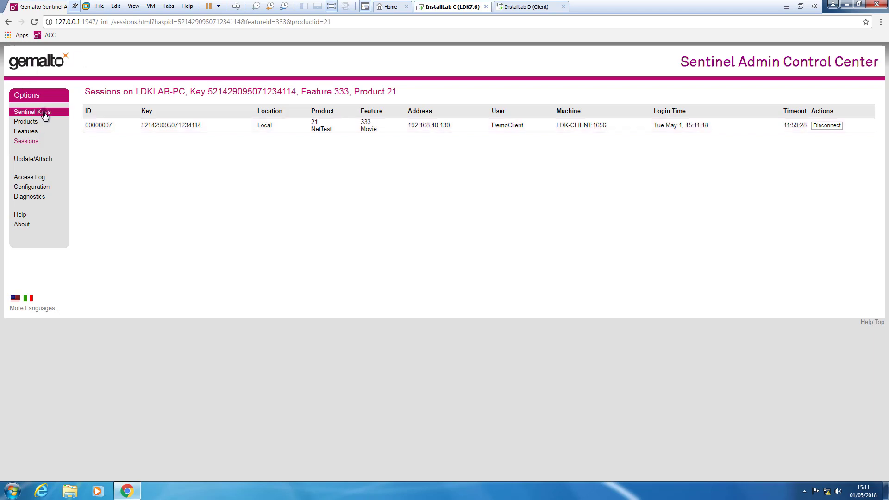
click(30, 111)
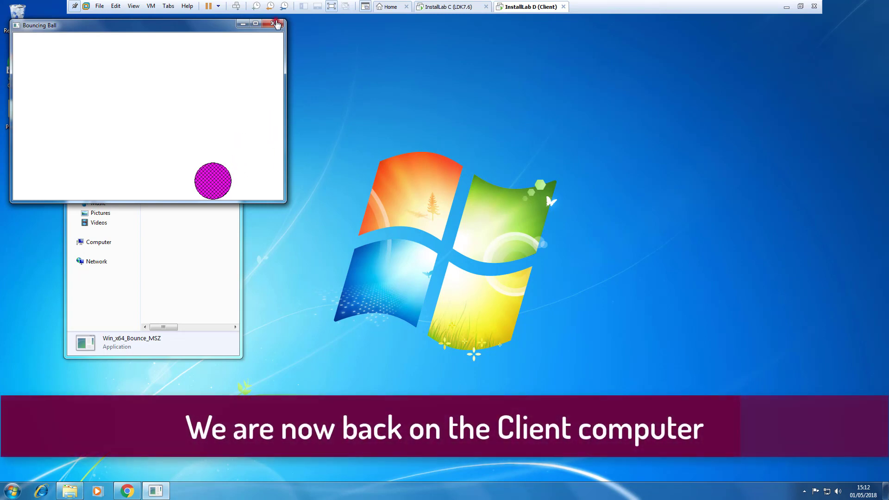
- Close the Bouncing Ball window, leaving the Protected folder open
click(277, 25)
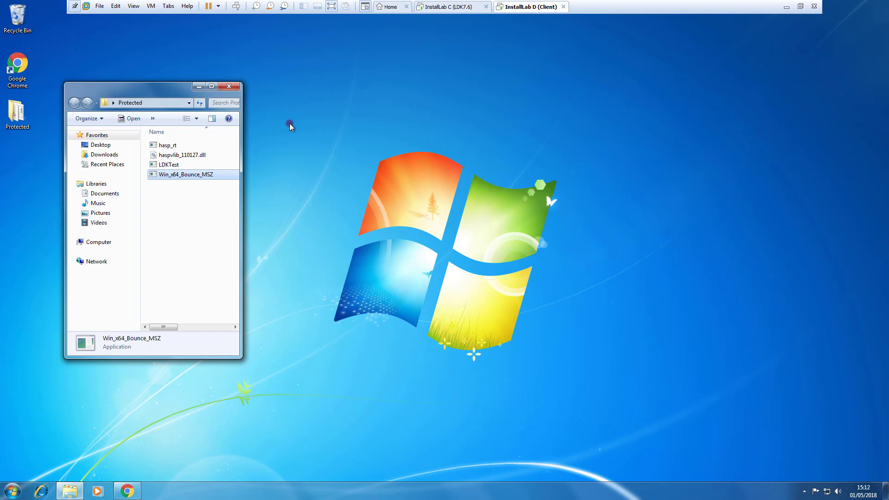
mouse_move(324, 298)
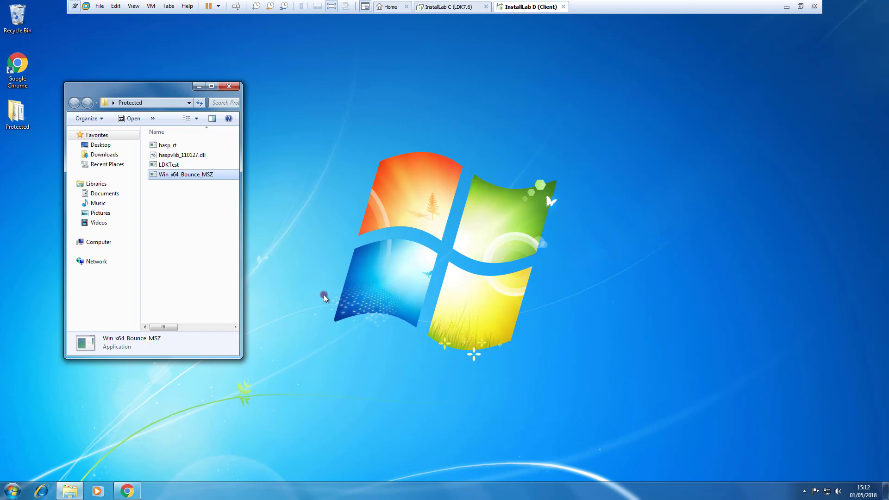
mouse_move(139, 494)
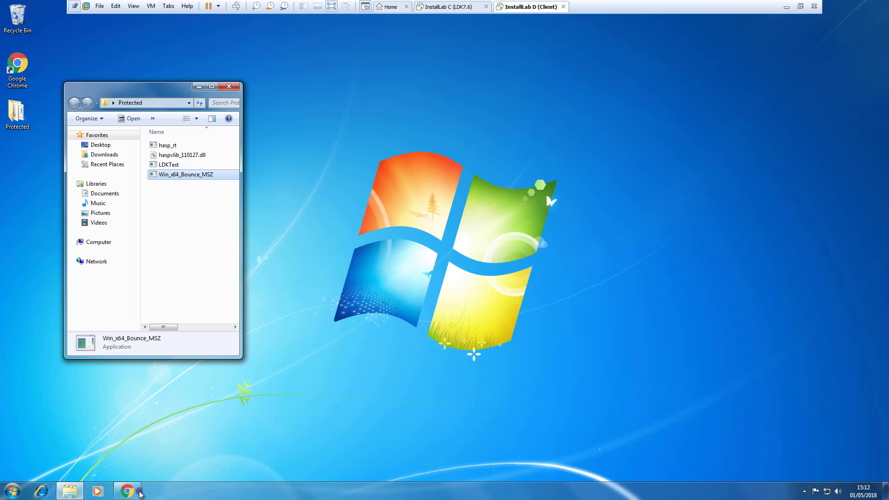
- List LDK-CLIENT's products, showing NetTest from LDKLAB-PC with 3 licenses available
click(126, 490)
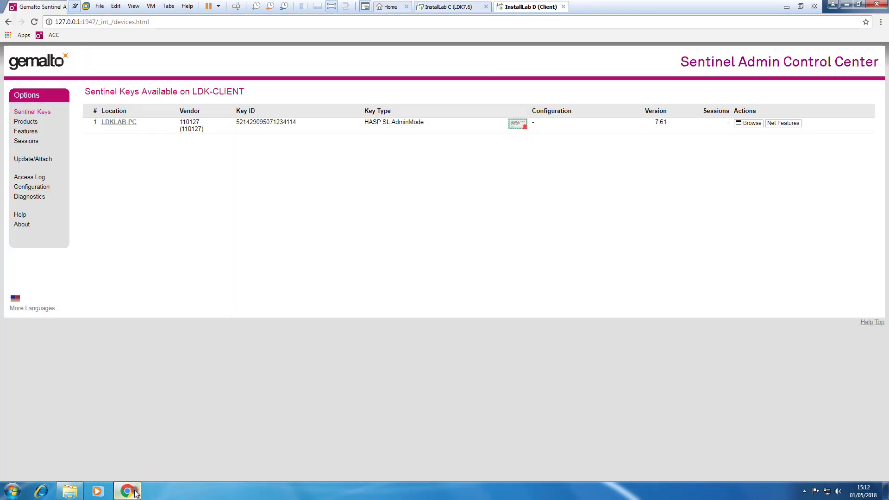
mouse_move(25, 122)
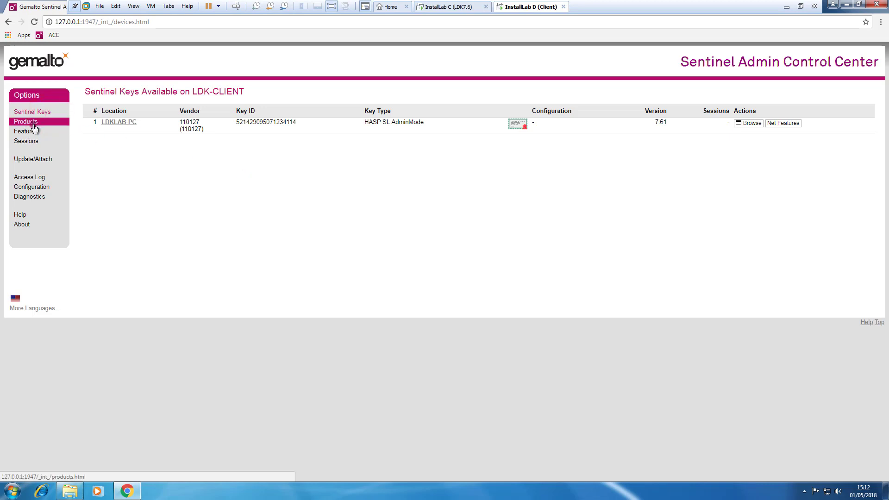
click(25, 121)
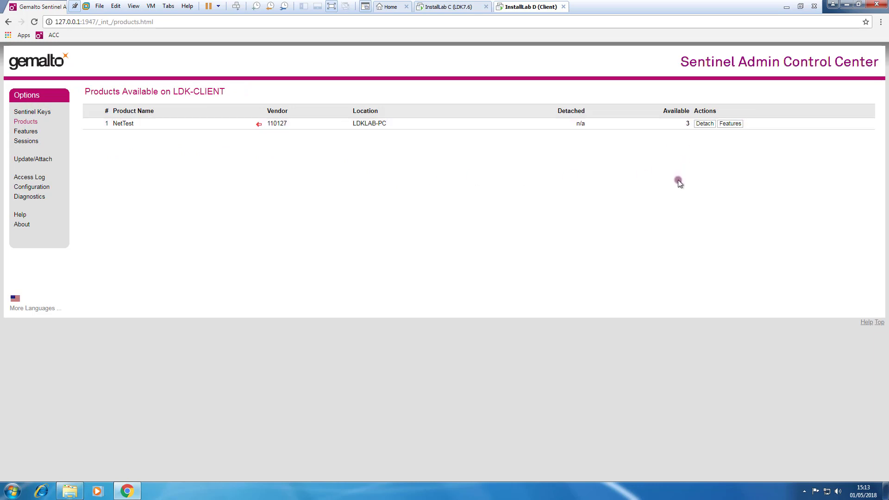
mouse_move(705, 123)
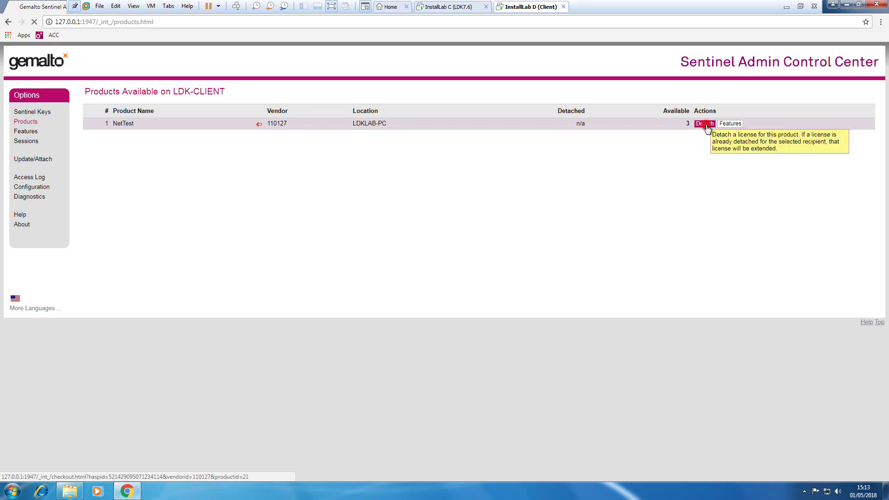
- Detach a NetTest license online to LDK-CLIENT with expiry 2/5/2018
click(703, 123)
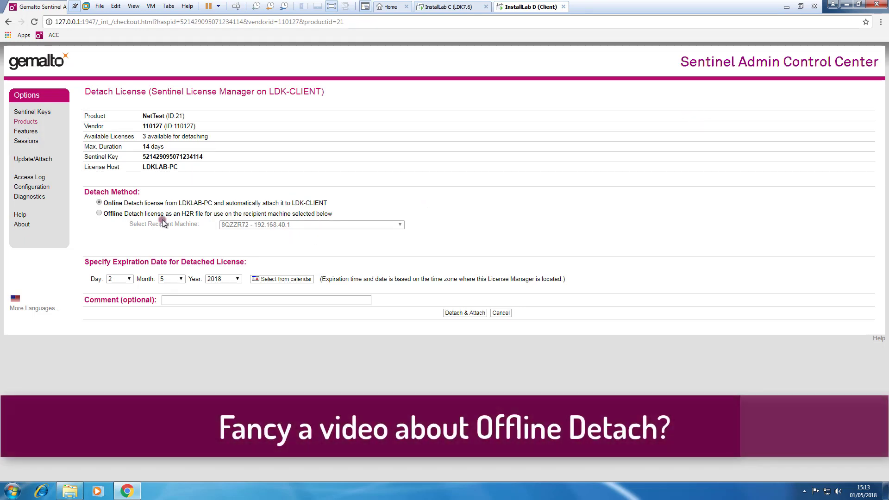
click(99, 203)
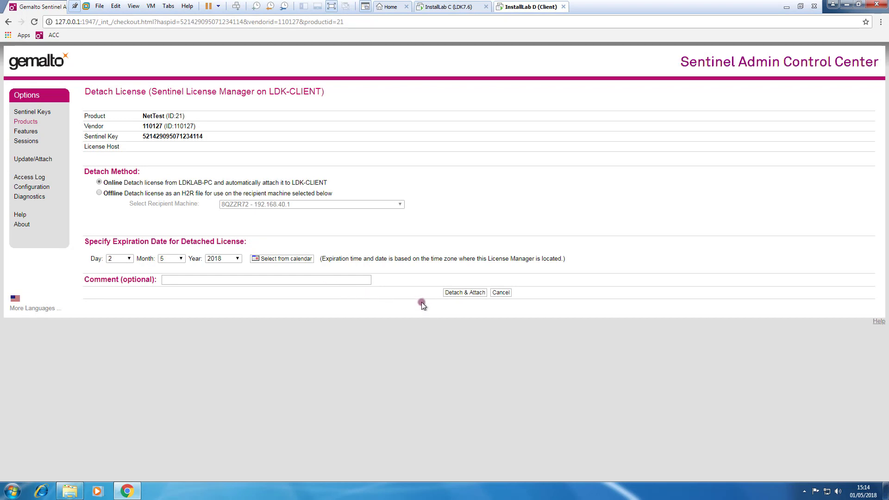
mouse_move(463, 293)
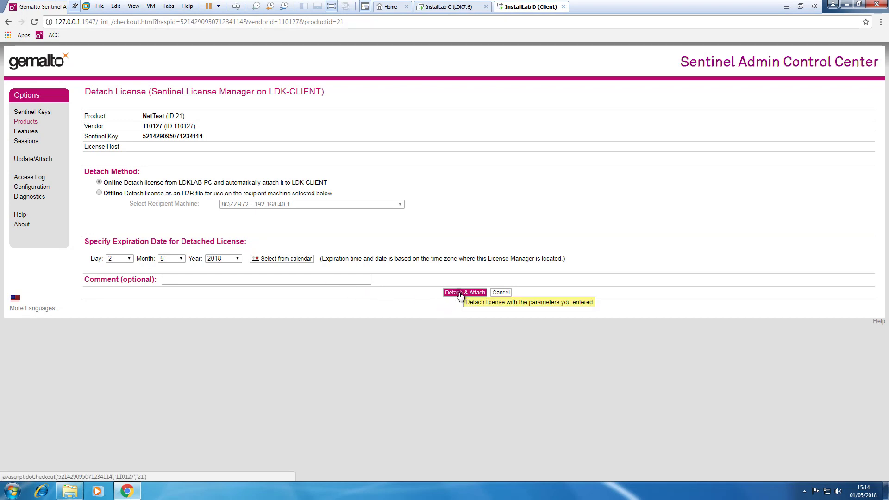
click(463, 293)
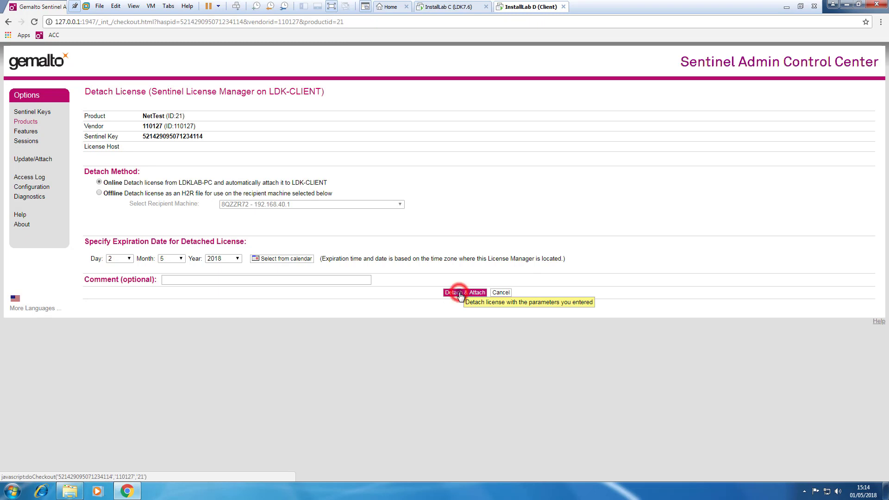
click(464, 292)
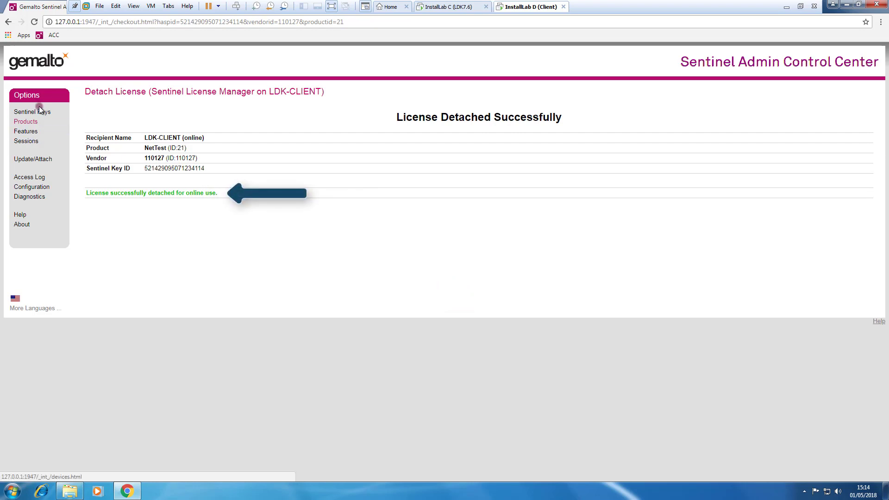
- List the products on LDK-CLIENT's attached local key, showing NetTest as Local
click(31, 111)
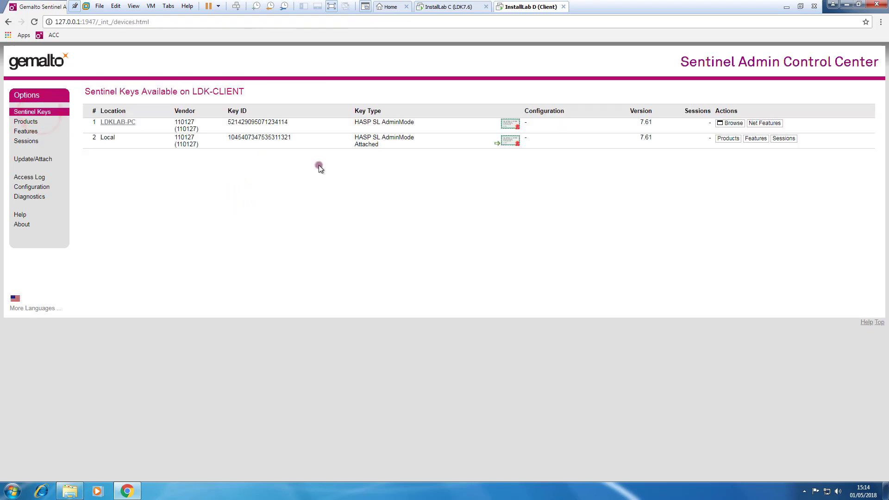
click(727, 138)
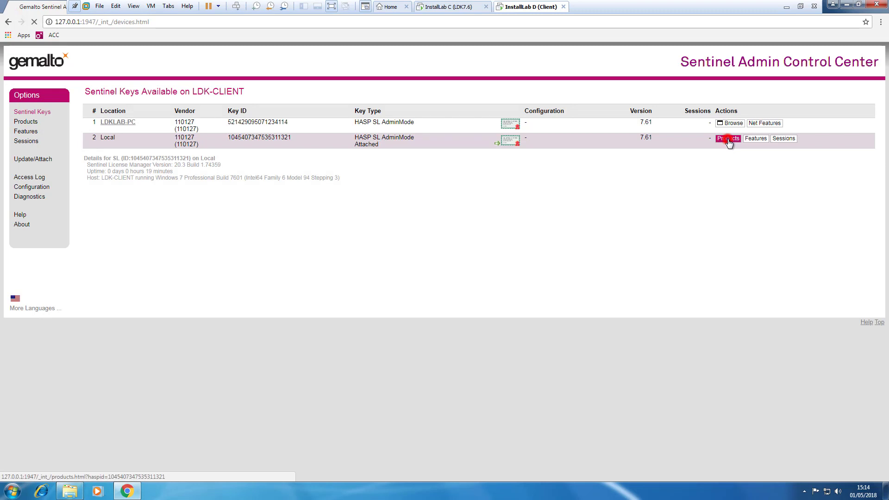
click(727, 139)
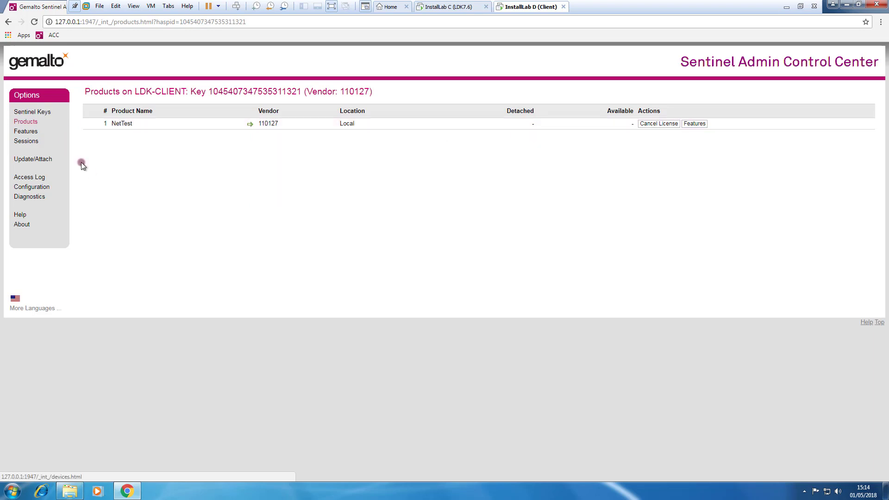
mouse_move(429, 210)
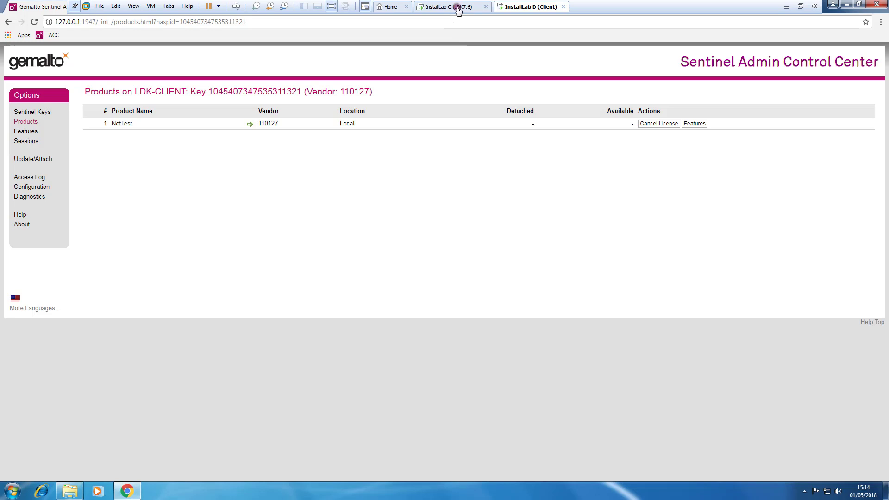
- Shut down the InstallLab C license server VM and return to the client tab
click(447, 6)
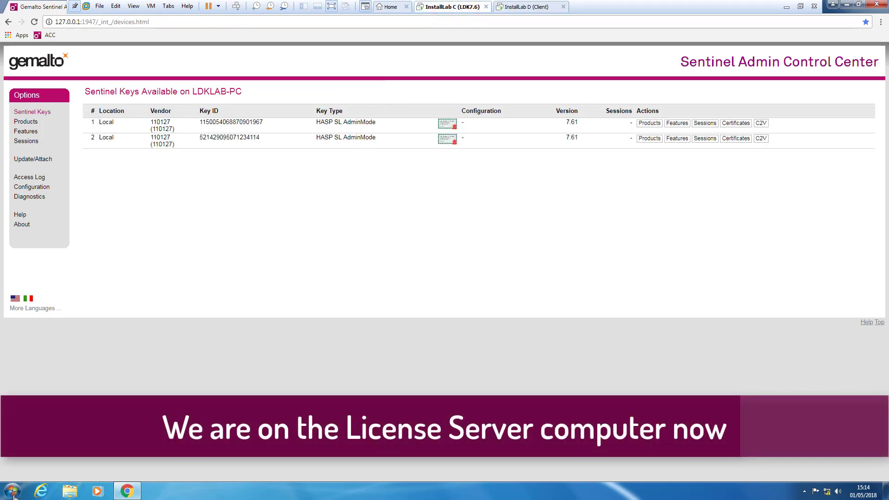
click(10, 490)
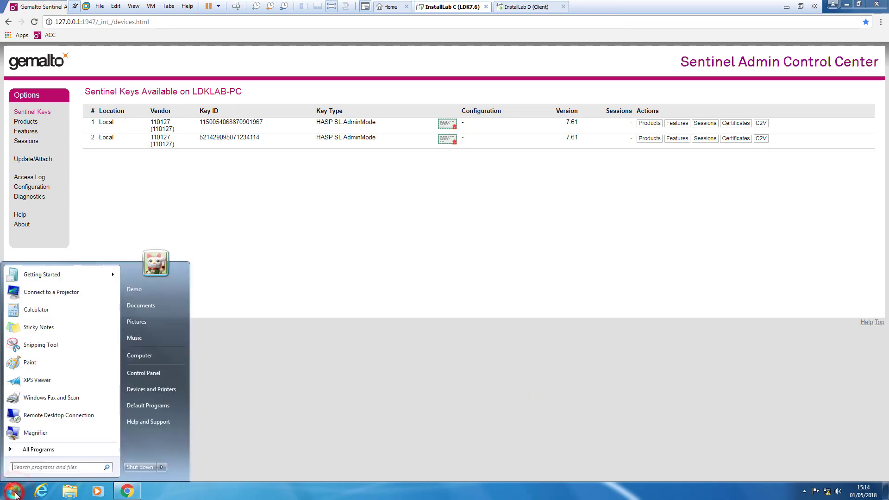
click(140, 467)
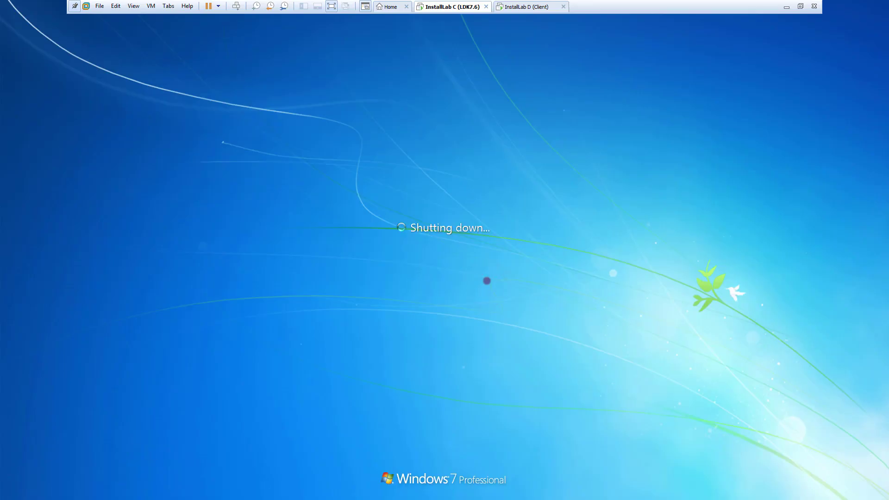
click(530, 6)
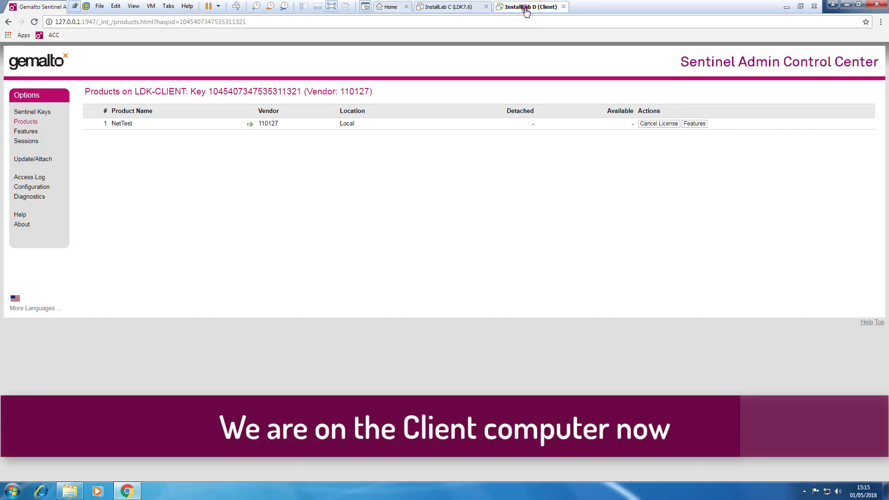
- Open the attached local key's NetTest features, showing no logins or sessions, expiring 2 May 2018
click(32, 111)
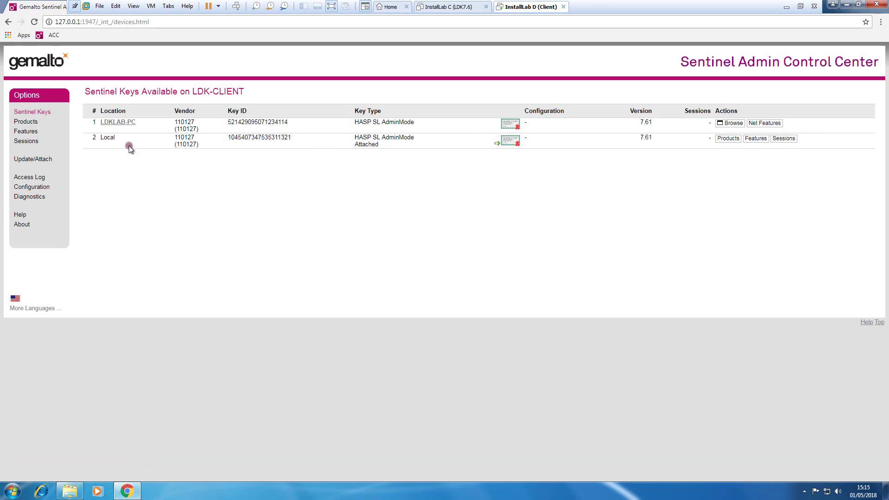
click(509, 140)
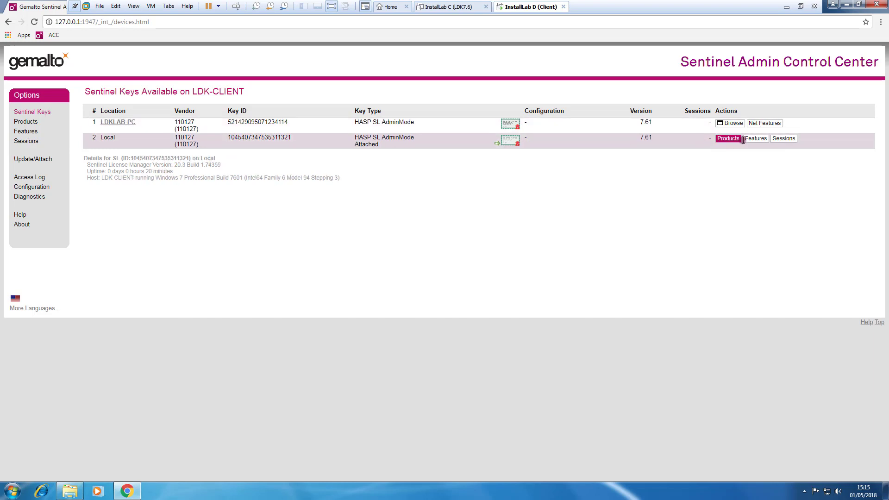
mouse_move(755, 138)
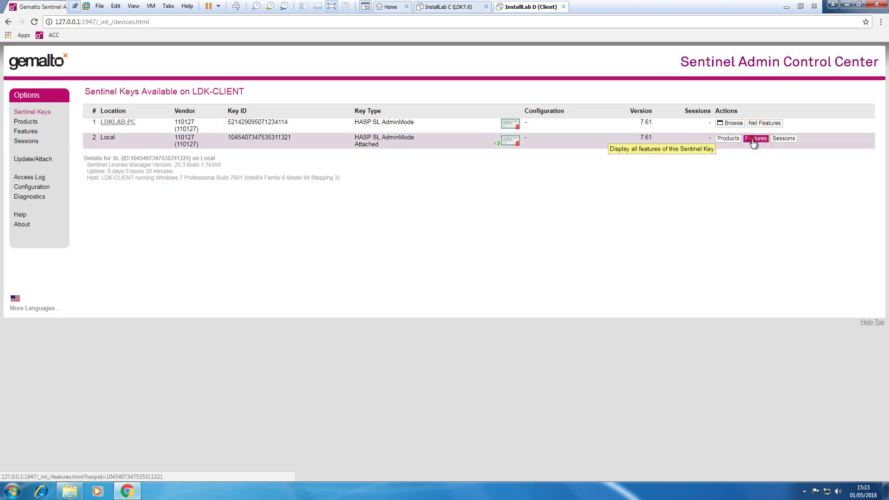
click(755, 138)
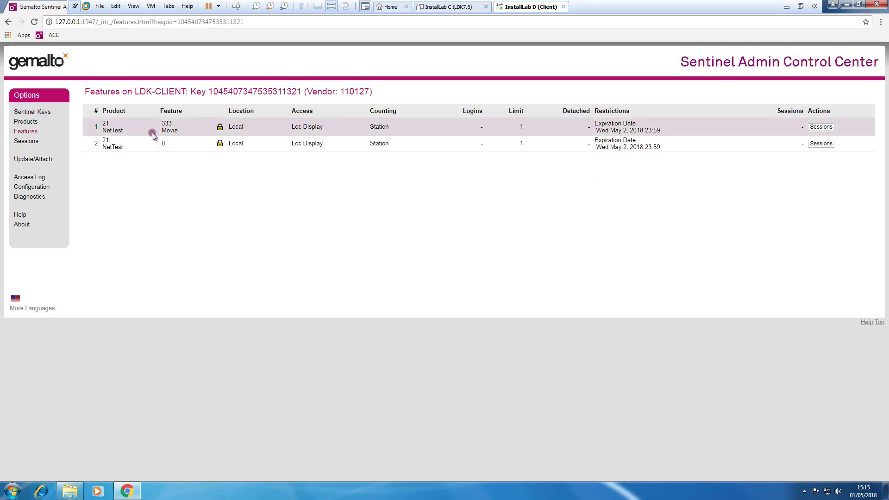
mouse_move(419, 113)
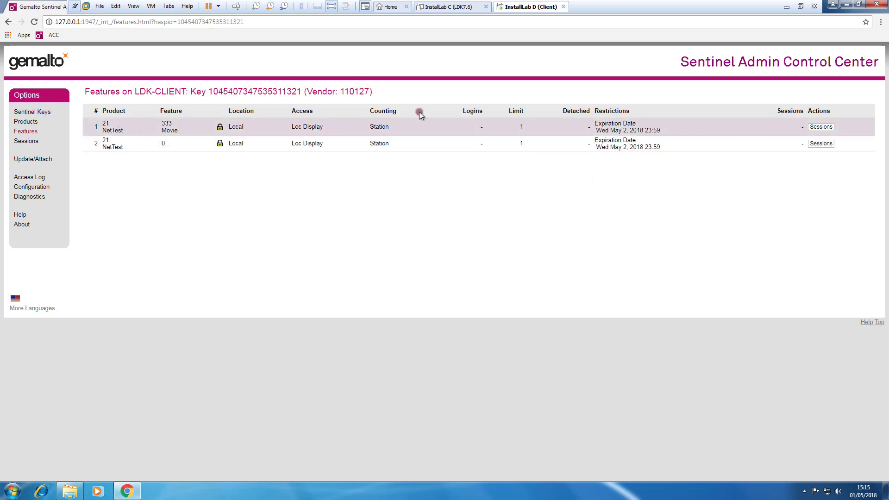
mouse_move(661, 130)
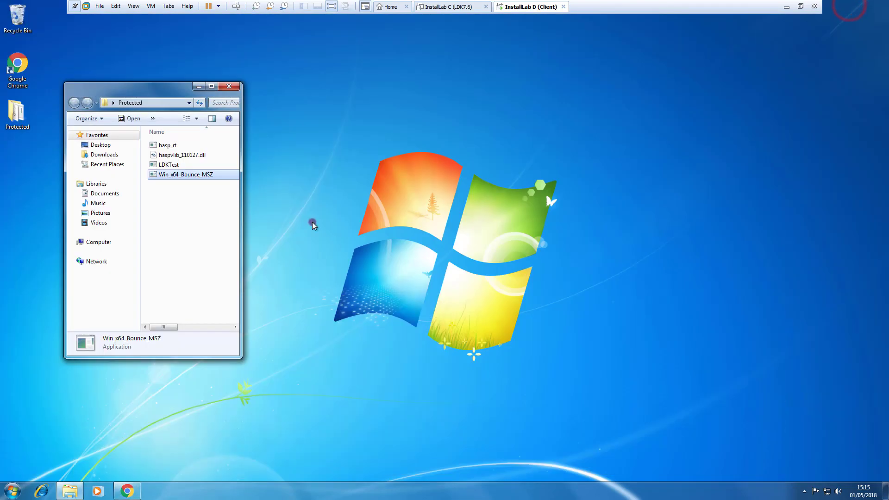
- Run Win_x64_Bounce_MSZ from the Protected folder, glancing at InstallLab C before returning
click(184, 174)
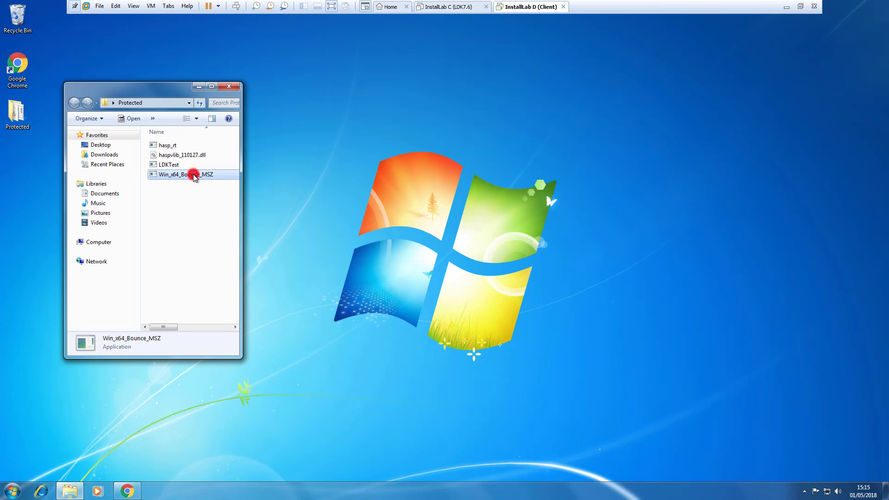
double_click(185, 174)
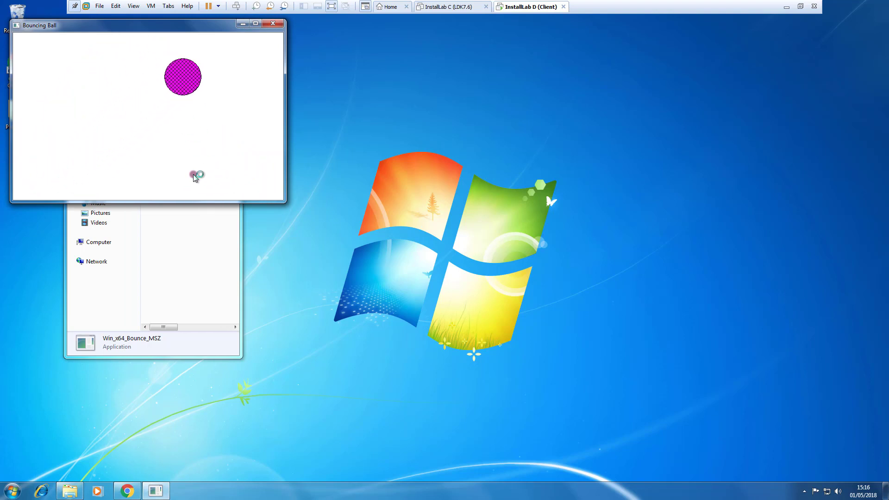
click(452, 6)
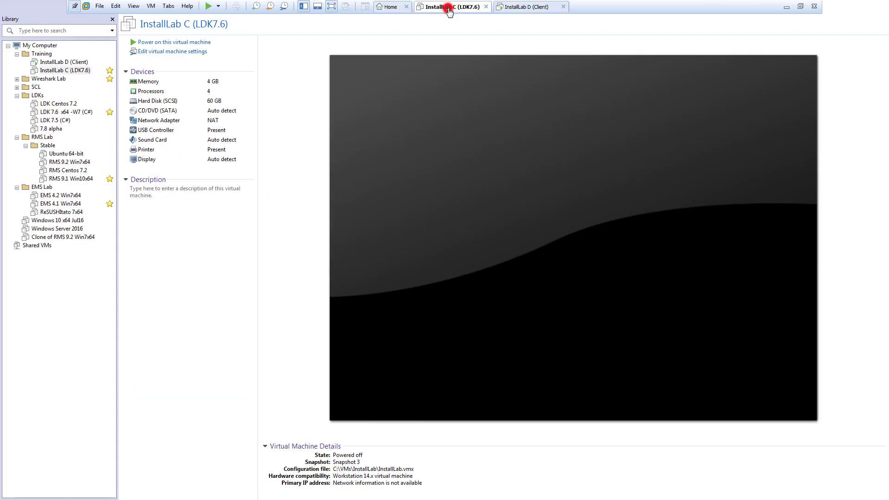
click(530, 6)
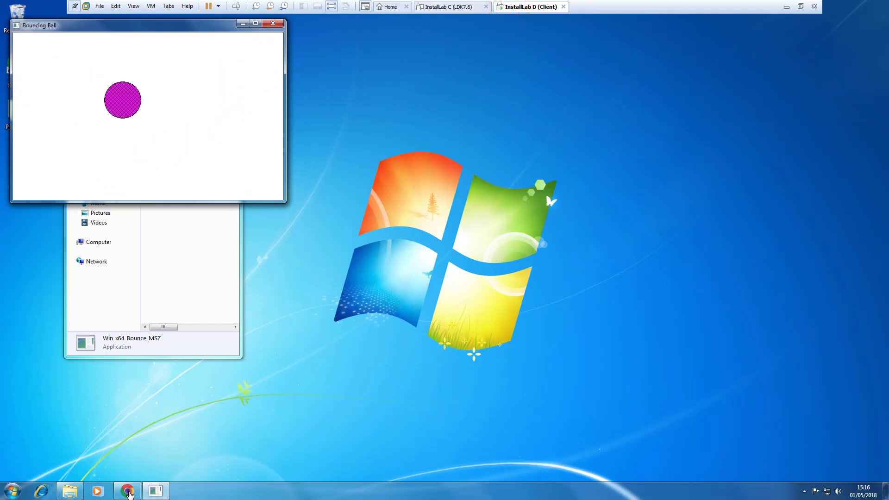
- View the local key's features on LDK-CLIENT, showing one login and session for Movie
click(127, 490)
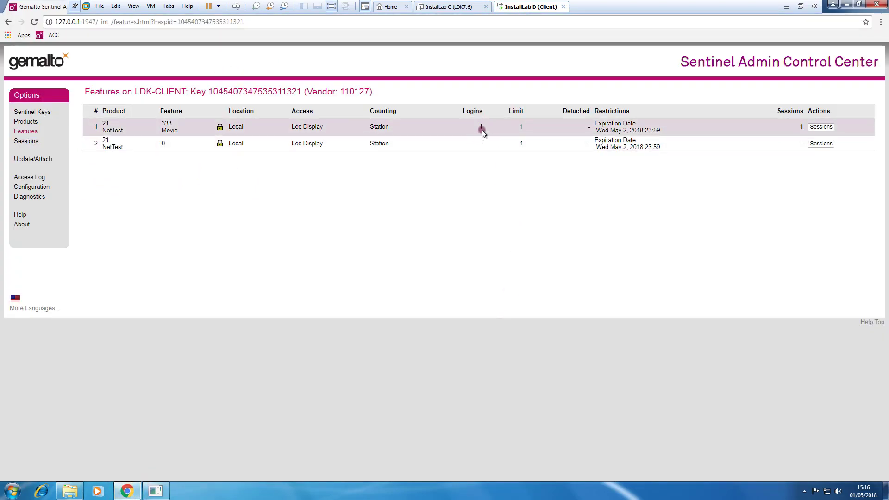
mouse_move(480, 126)
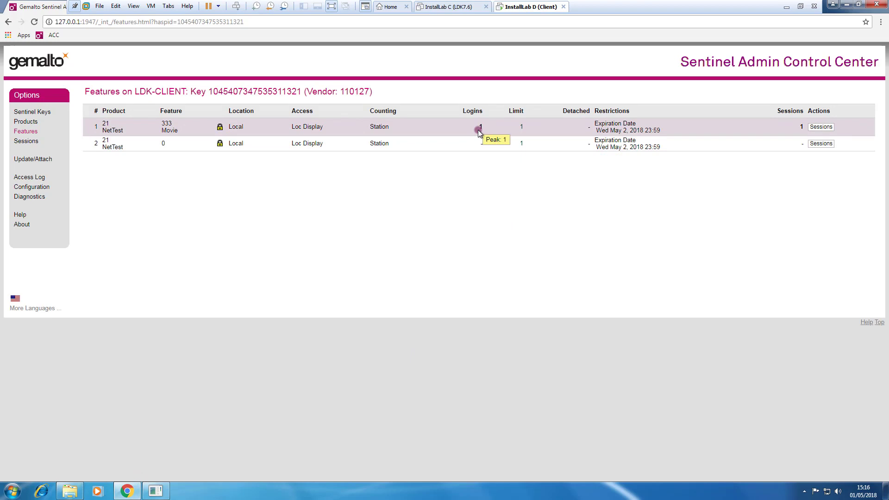
click(32, 111)
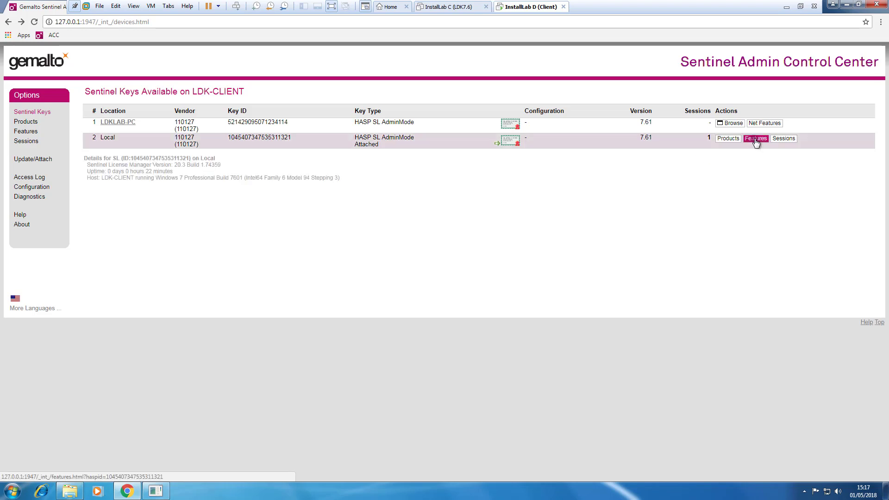
mouse_move(755, 138)
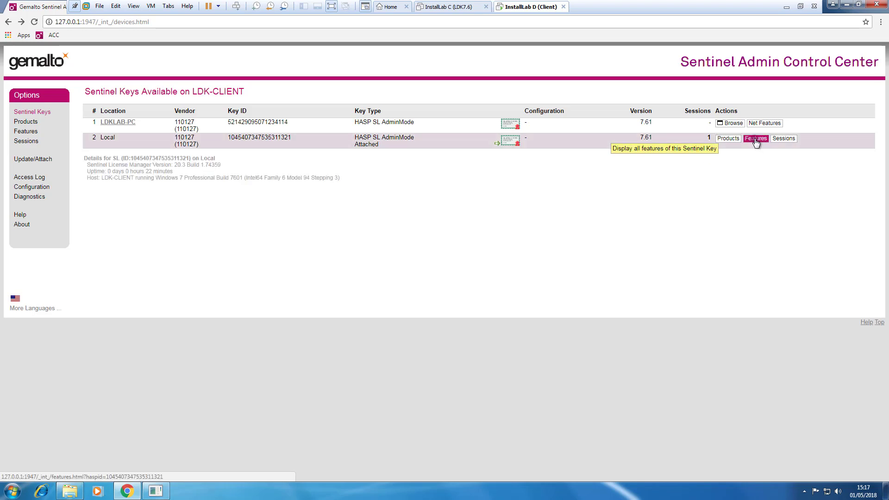
click(755, 138)
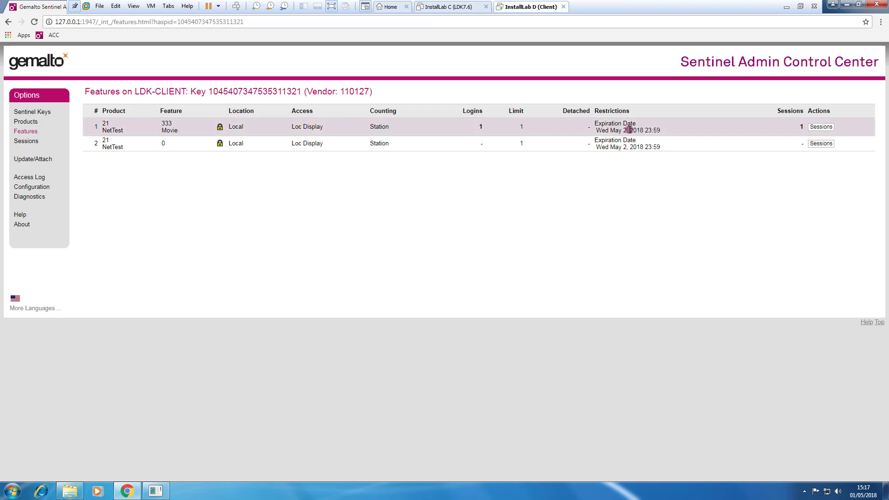
mouse_move(473, 17)
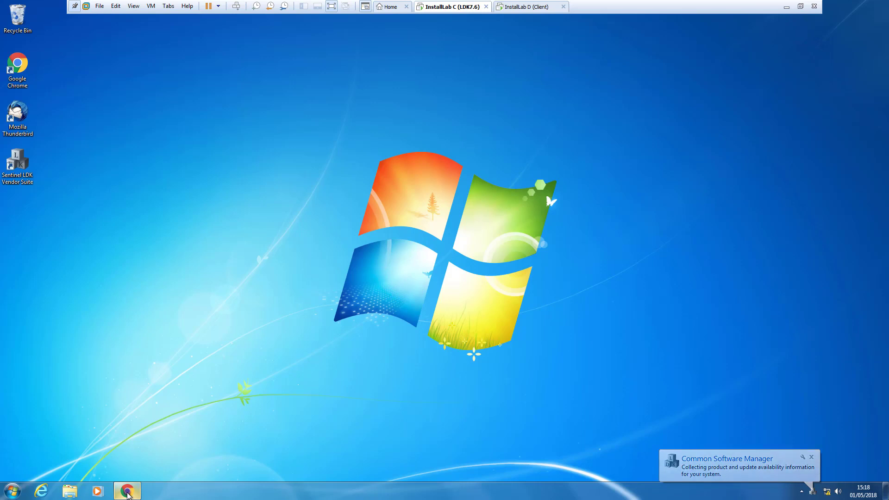
- On LDKLAB-PC, list NetTest detached recipients, showing LDK-CLIENT expiring 2 May 2018
click(127, 490)
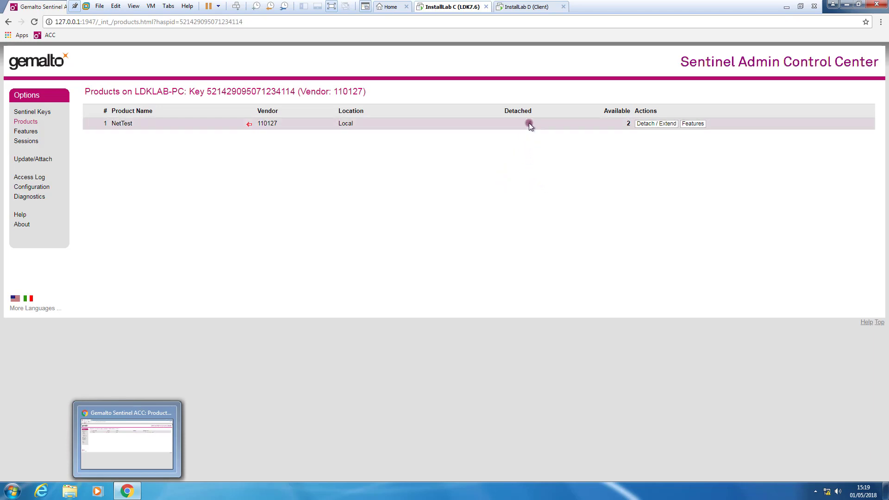
click(529, 124)
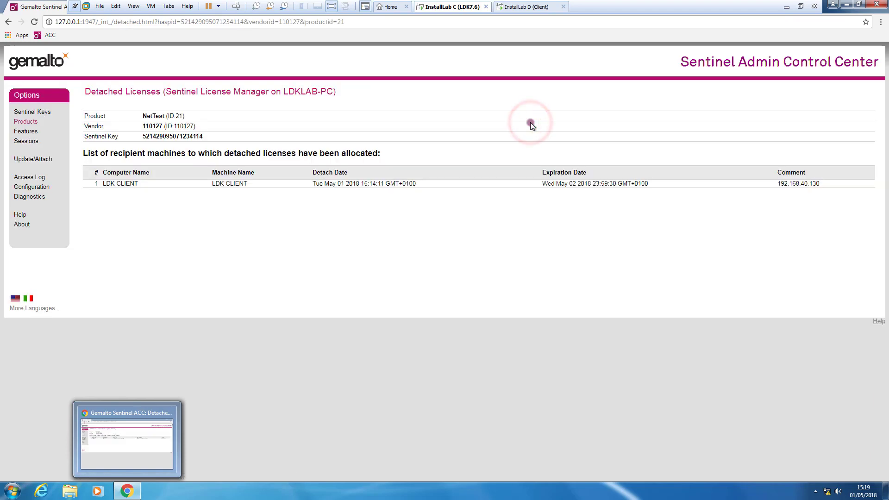
mouse_move(544, 256)
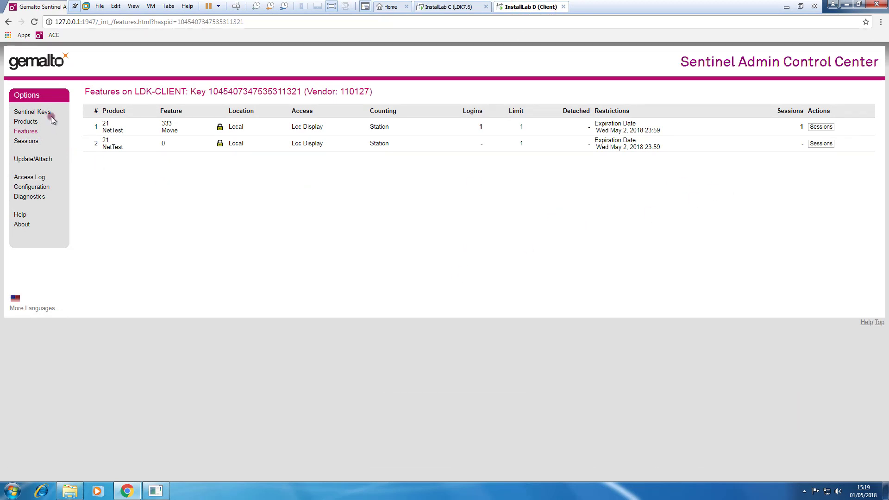
- Cancel the local detached NetTest license from Products and confirm the cancellation
click(25, 121)
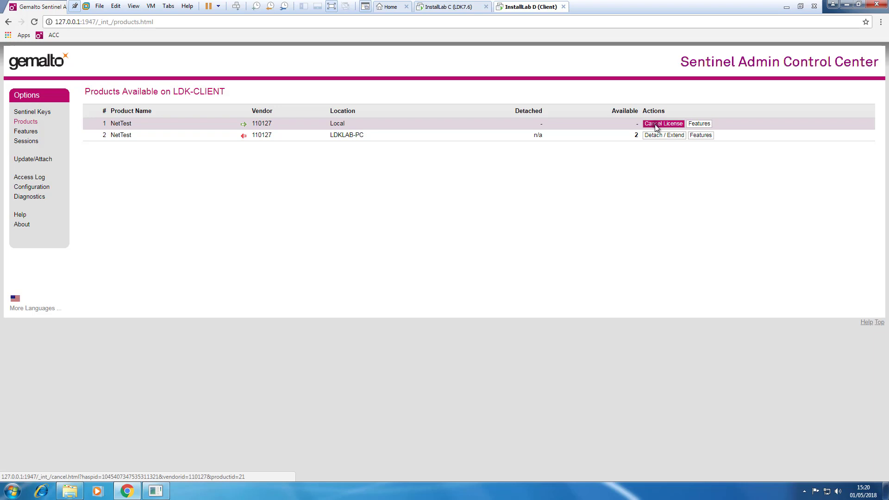
click(663, 123)
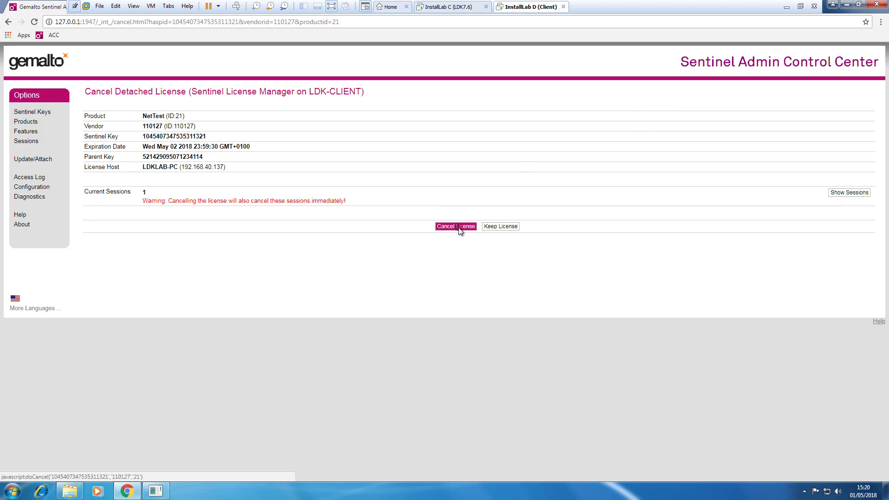
click(455, 226)
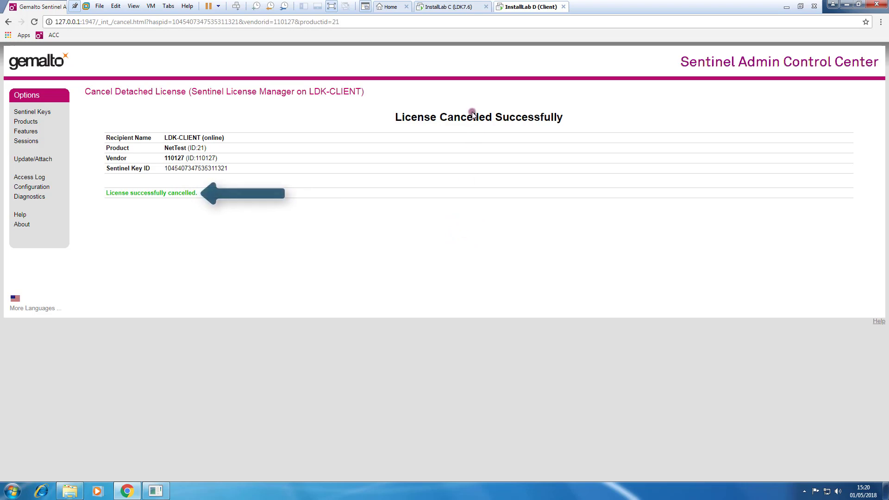
mouse_move(452, 6)
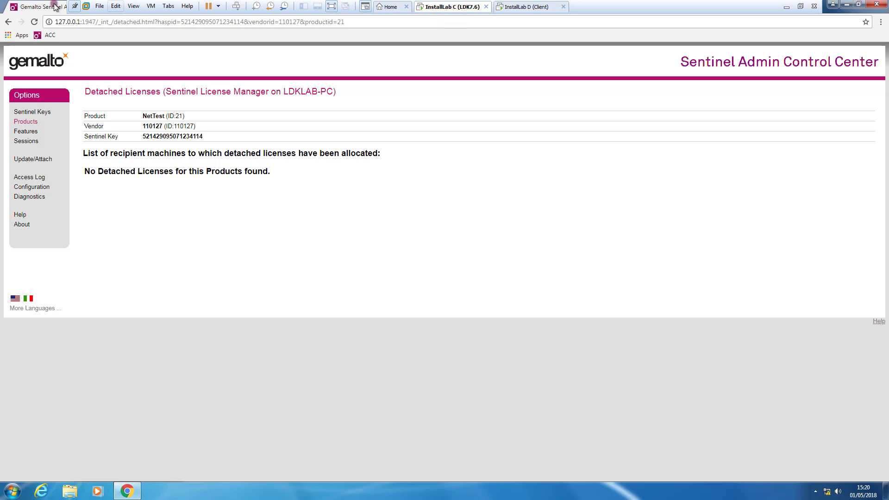
- Confirm no detached NetTest licenses remain and list LDKLAB-PC's two HASP SL AdminMode keys
click(32, 111)
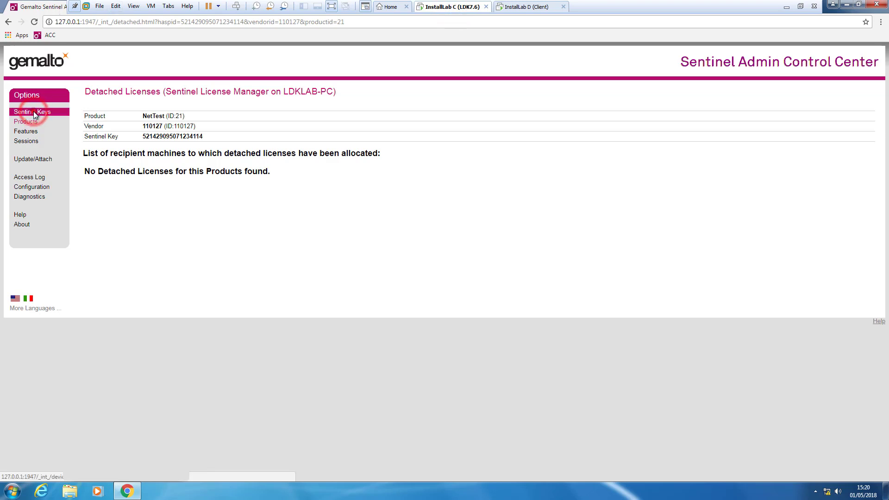
click(33, 112)
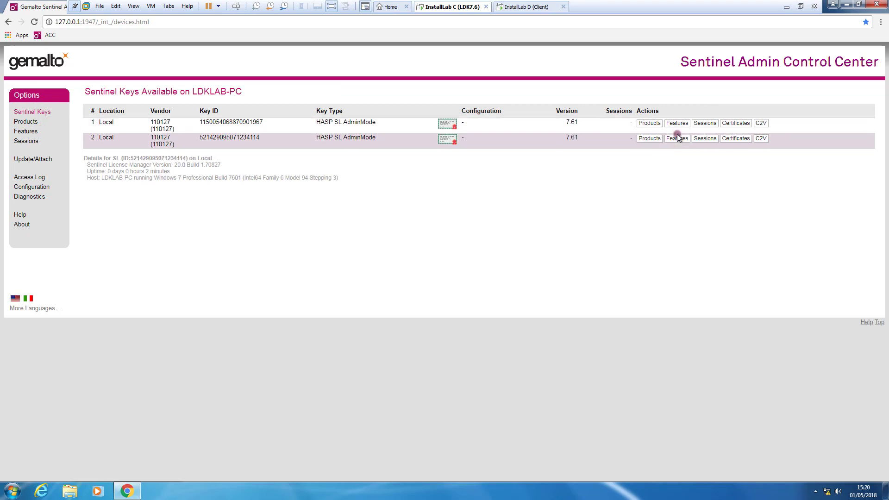